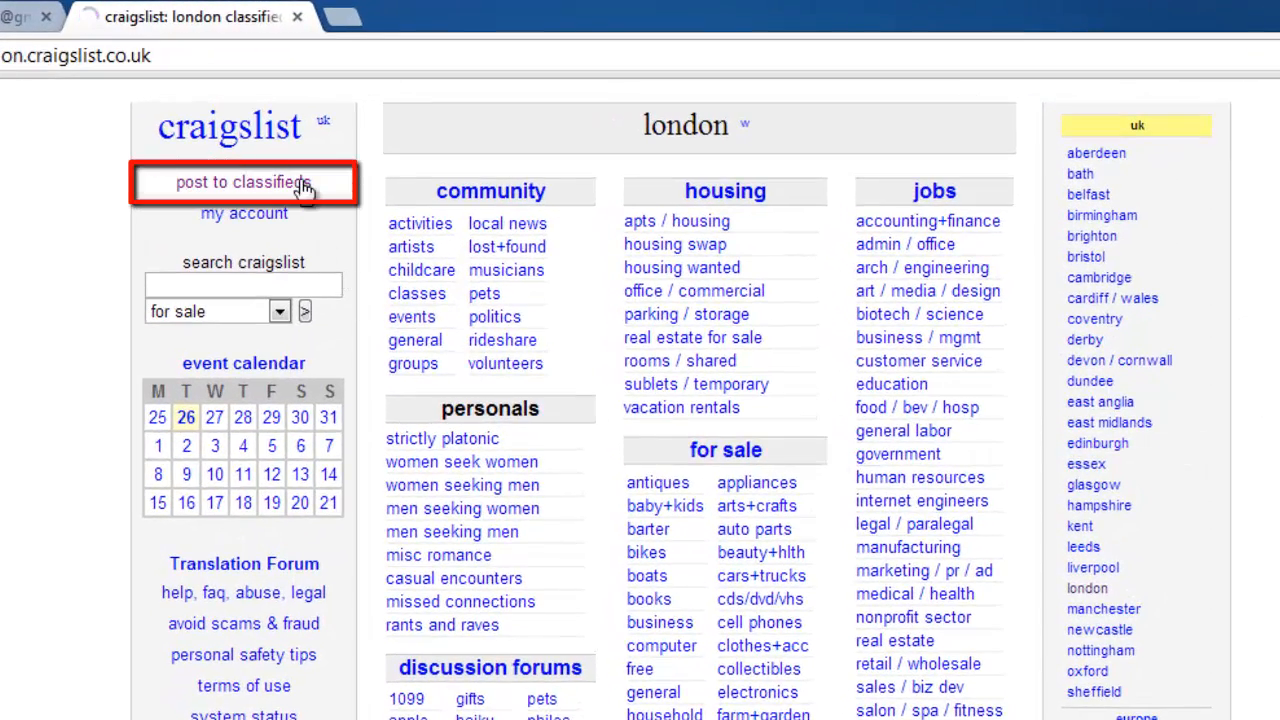
# - Start a new classified posting as 'for sale' in the 'computers - by owner' category
pyautogui.click(244, 182)
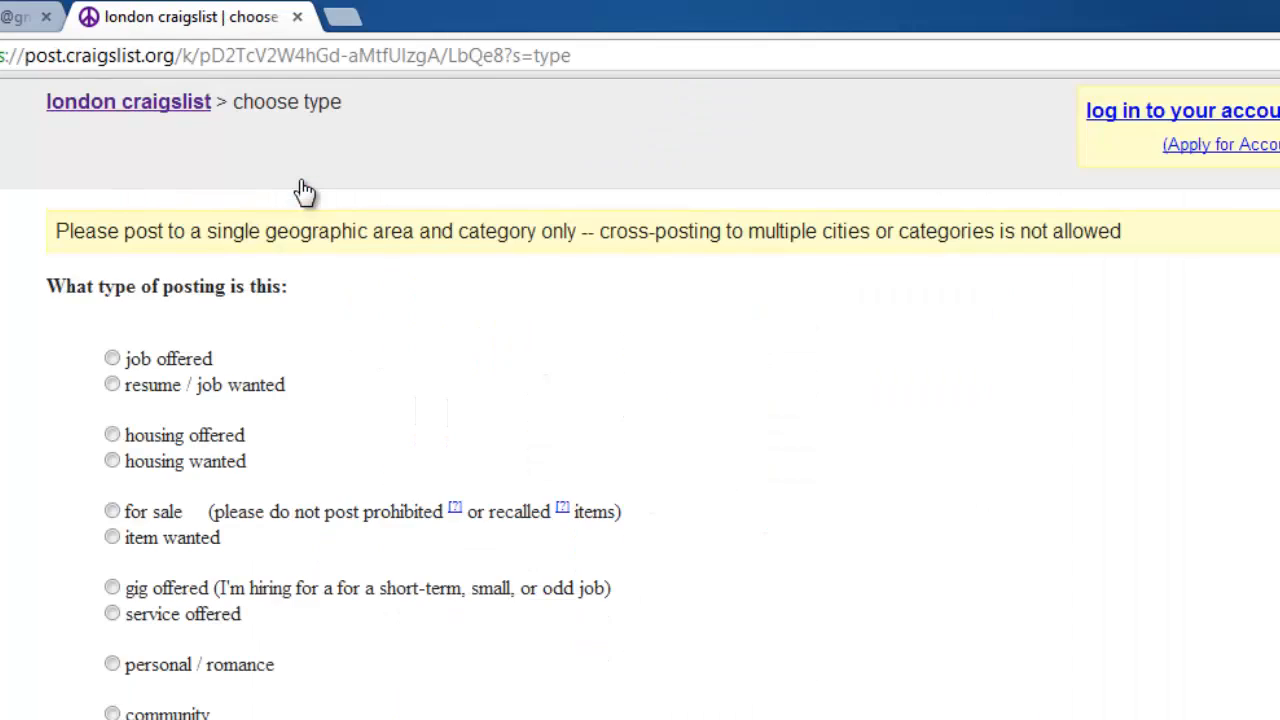
pyautogui.moveTo(304, 190)
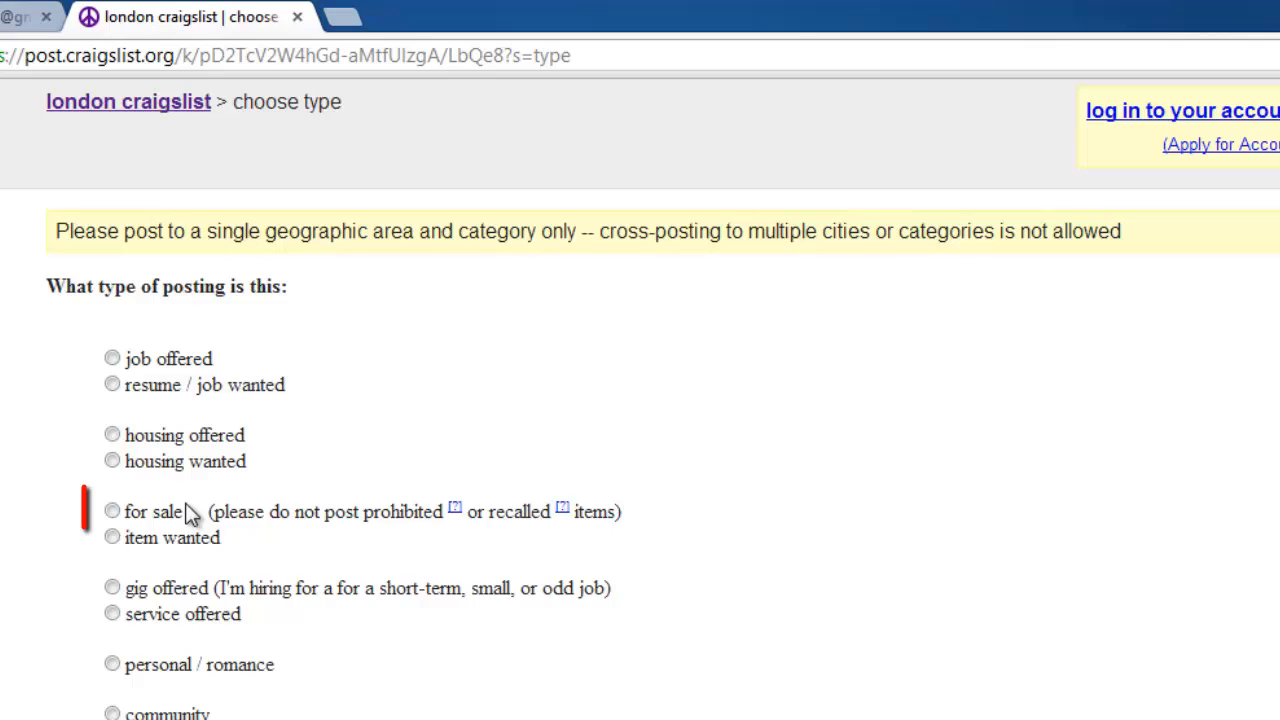
pyautogui.click(112, 510)
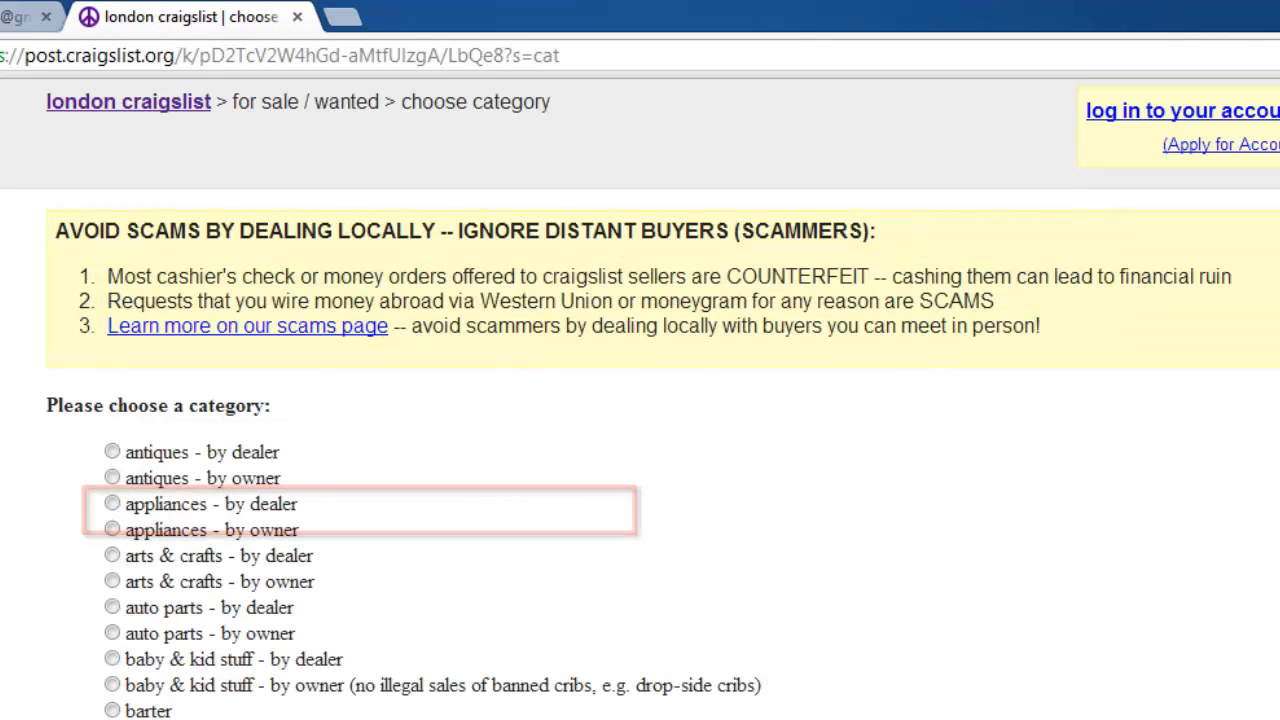
pyautogui.scroll(-3)
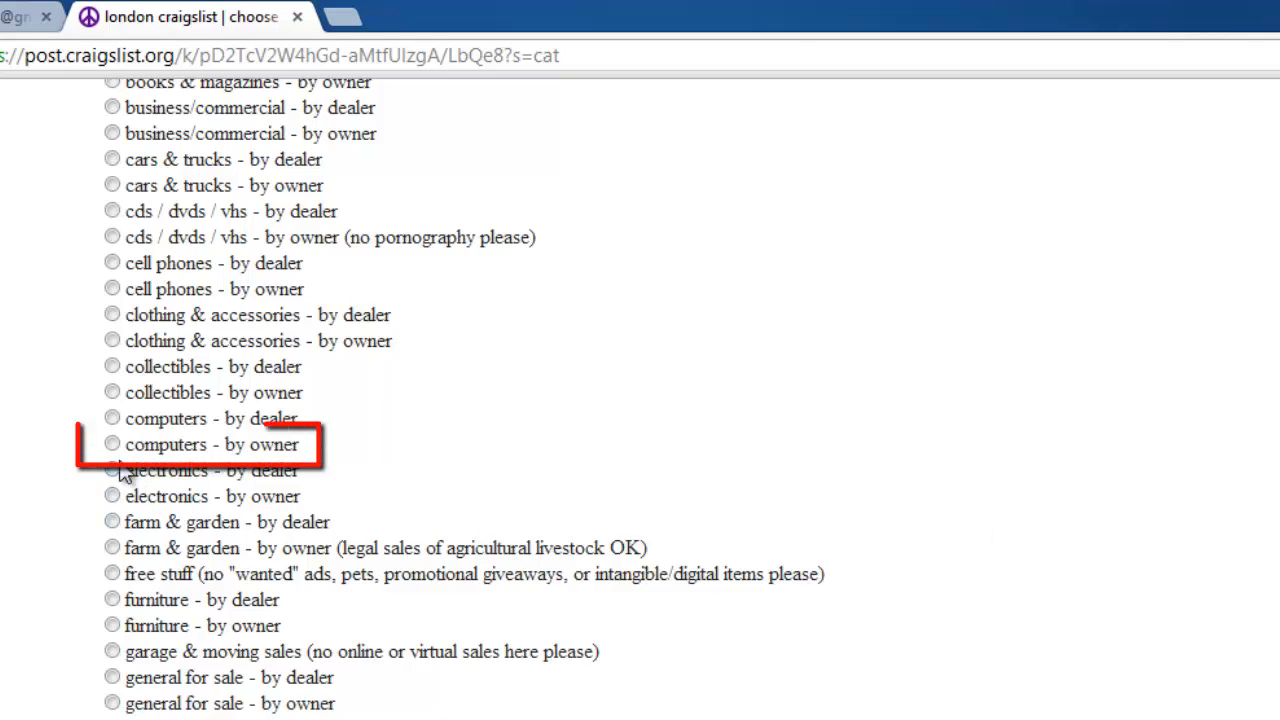
pyautogui.click(112, 444)
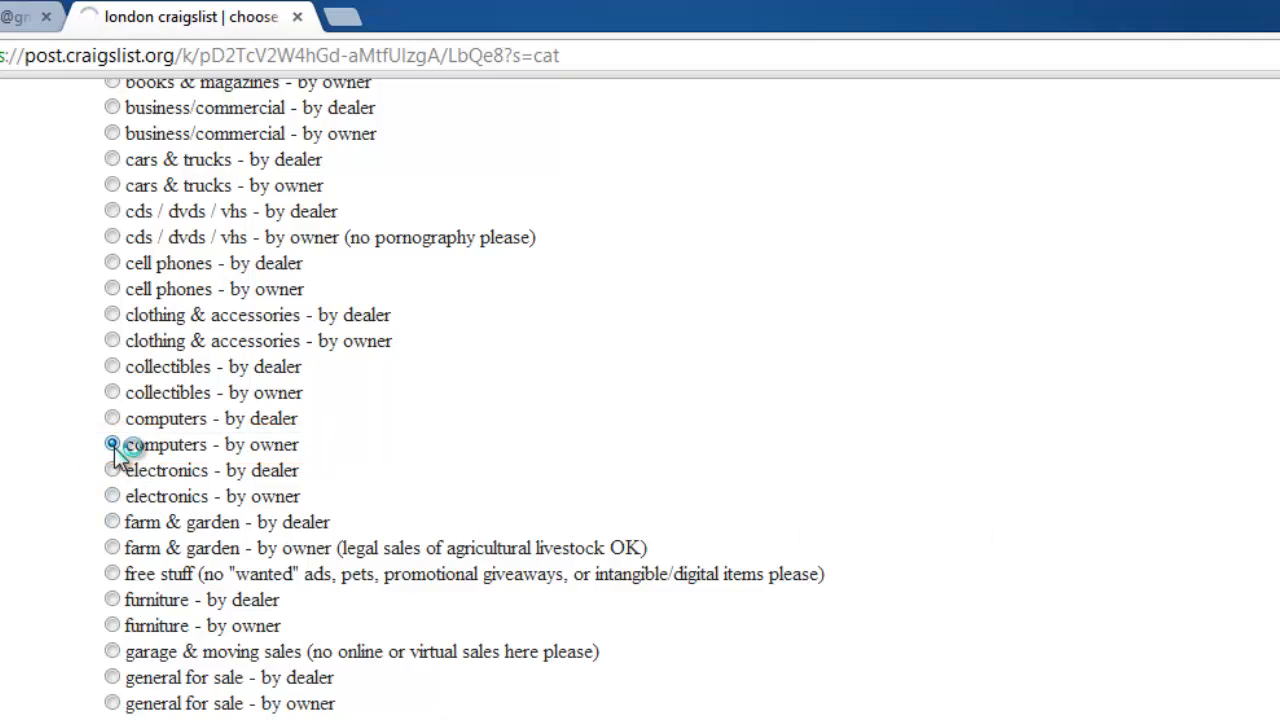
pyautogui.click(112, 444)
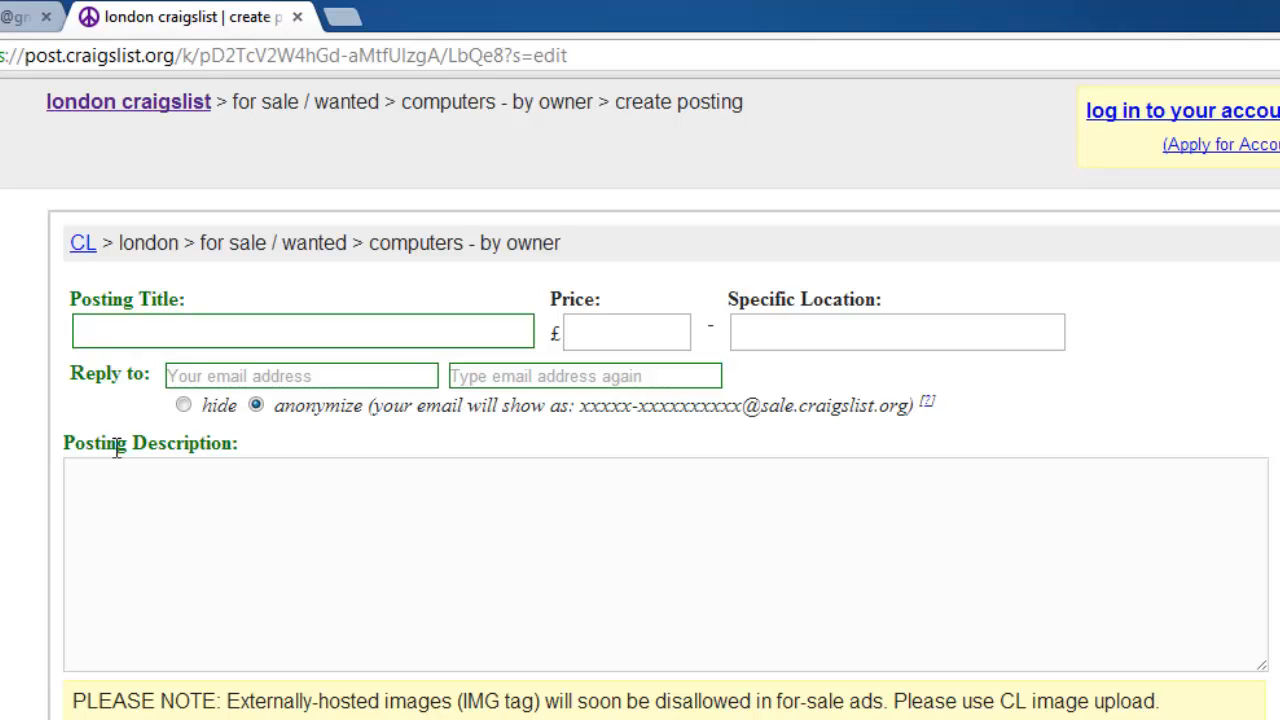
pyautogui.moveTo(120, 420)
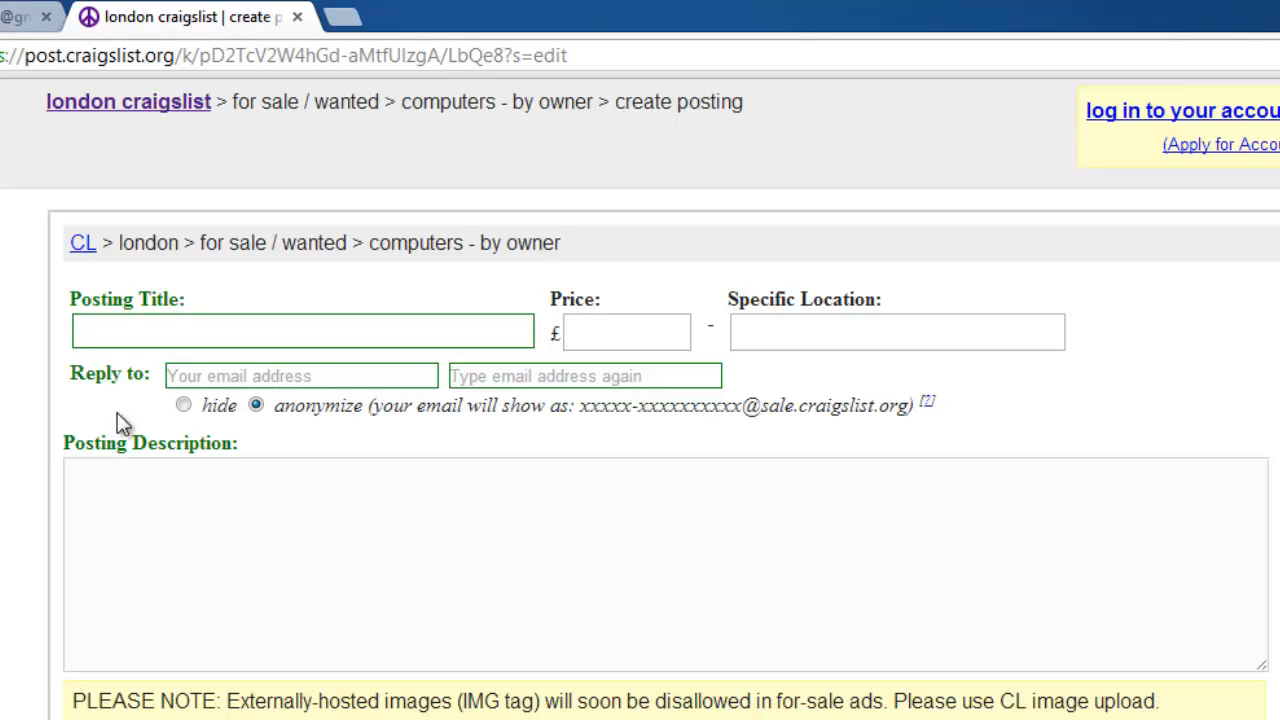
# - Enter the posting title '*MacBook Pro i7, 8GB RAM*'
pyautogui.click(300, 332)
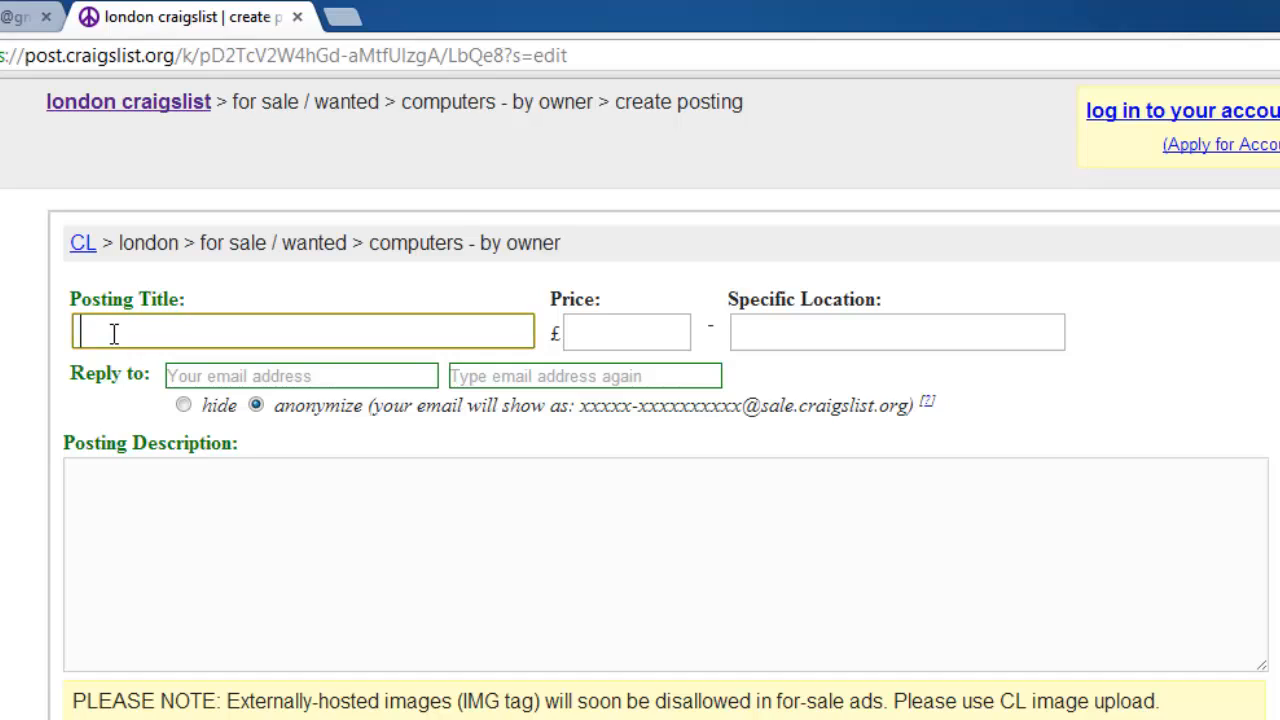
pyautogui.write('*')
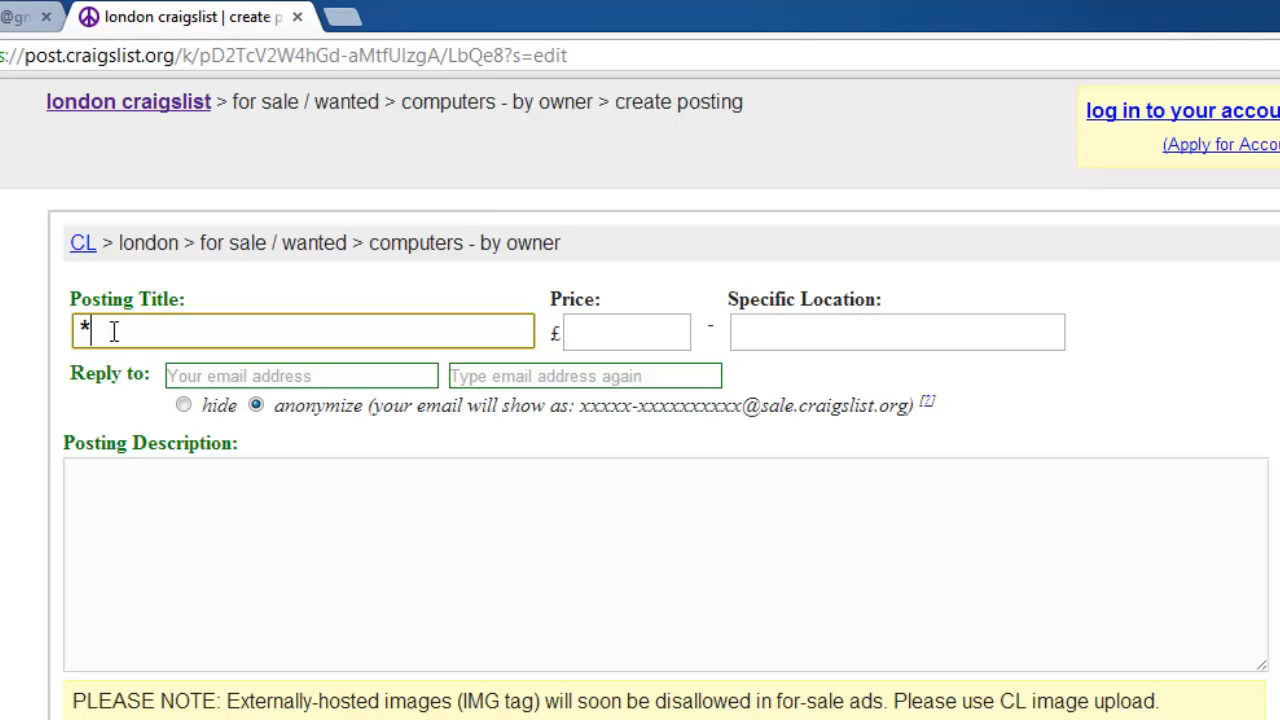
pyautogui.write('MacBook')
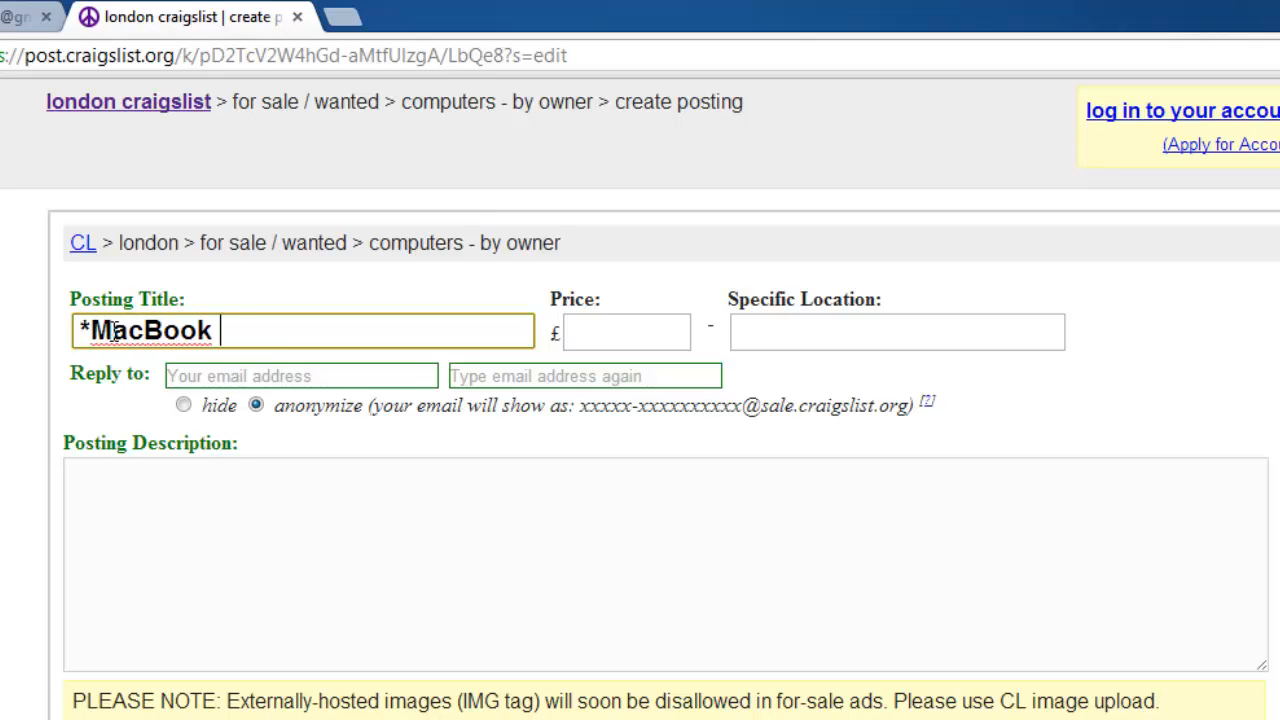
pyautogui.write('Pro i')
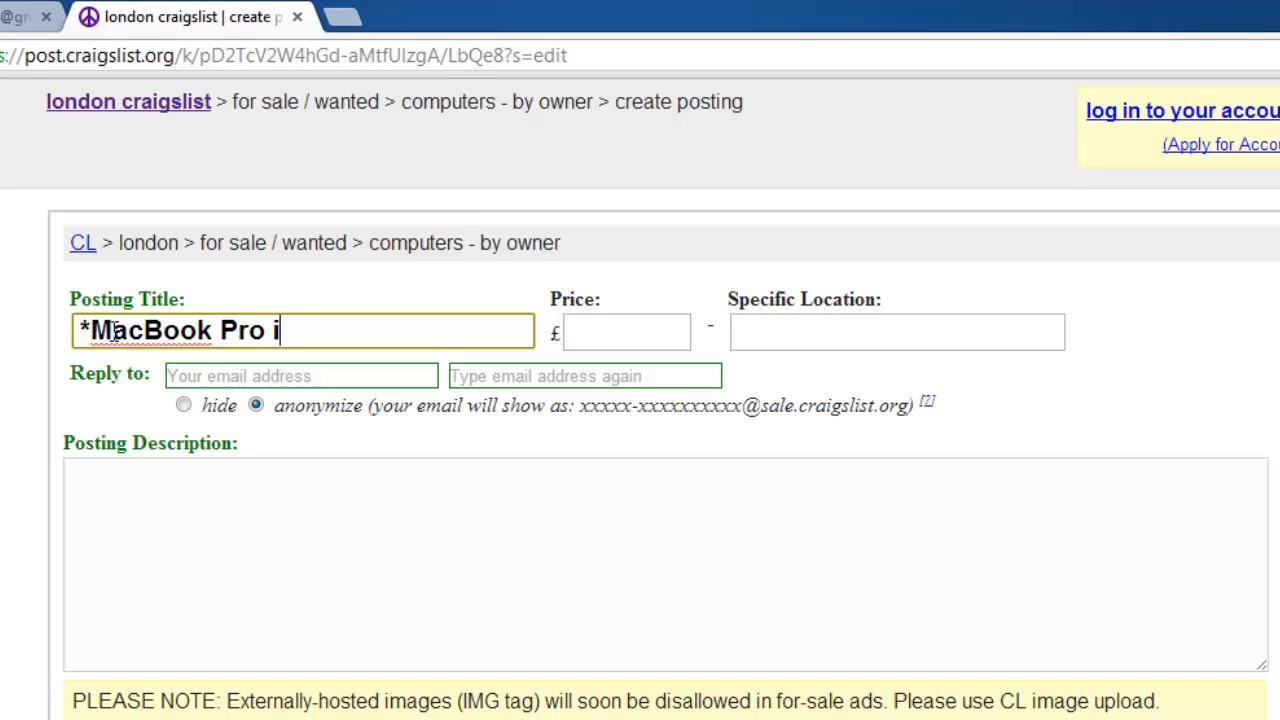
pyautogui.write('7,')
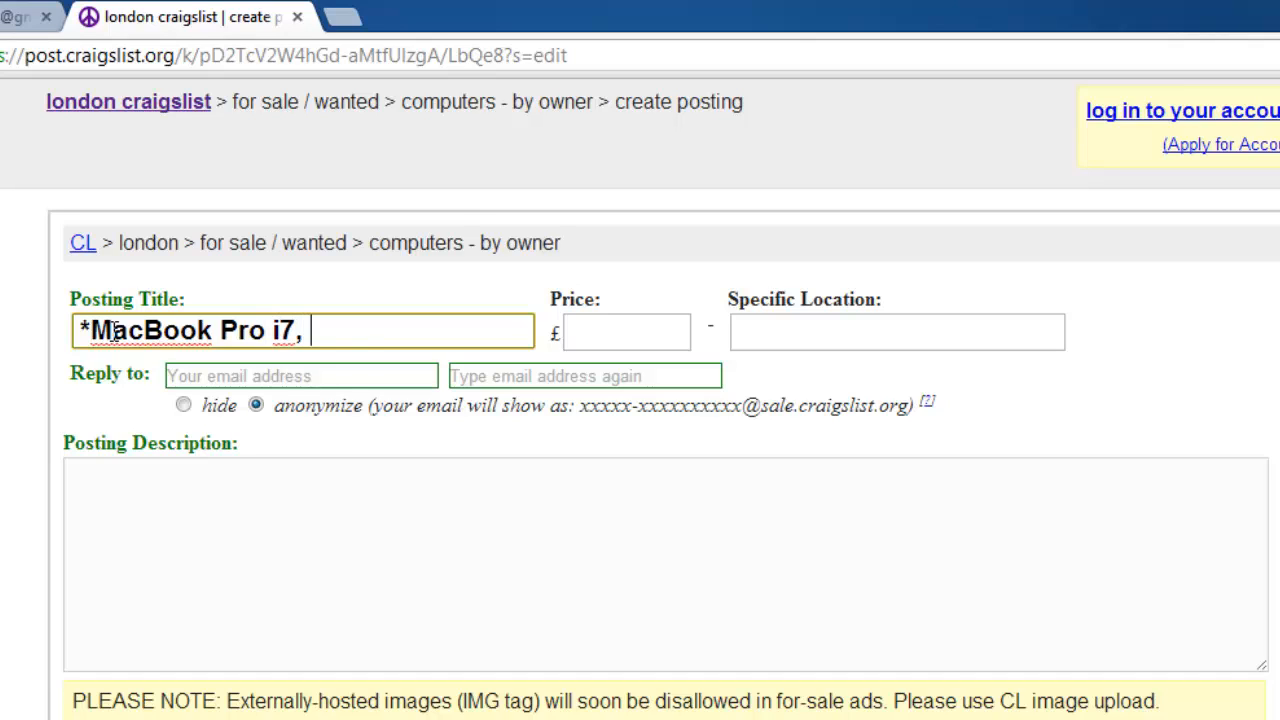
pyautogui.write('8GB RAM*')
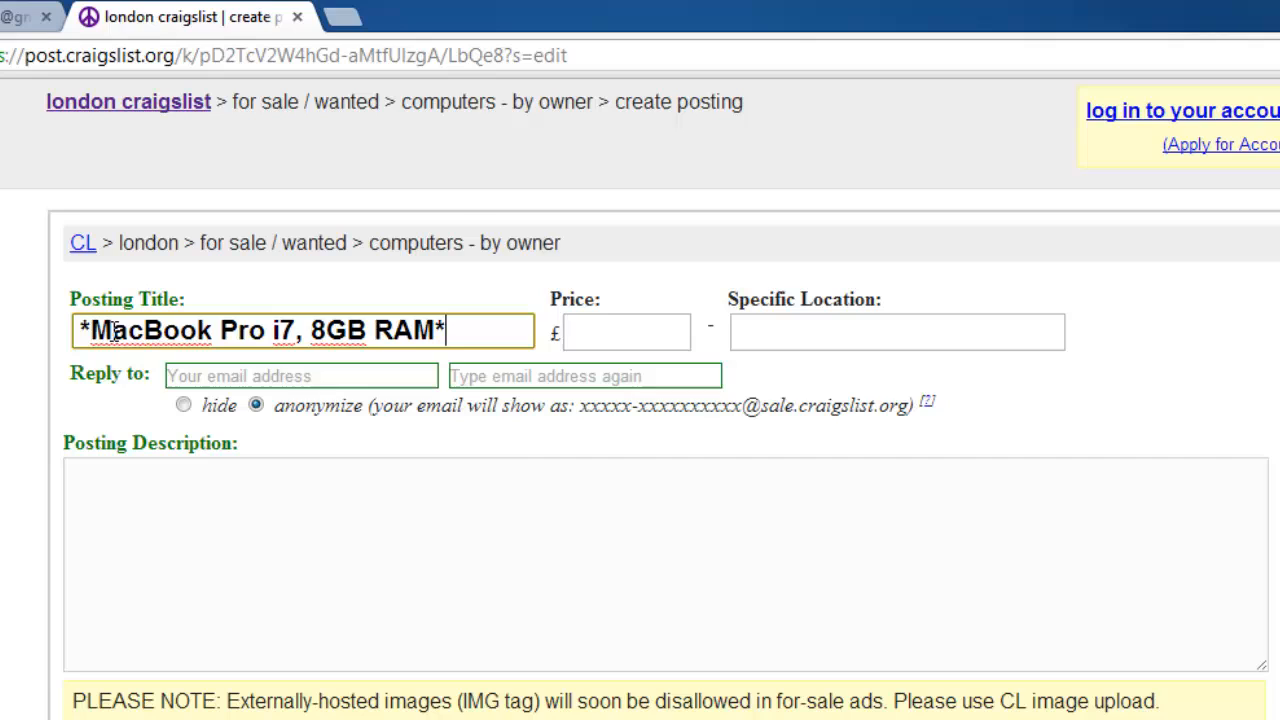
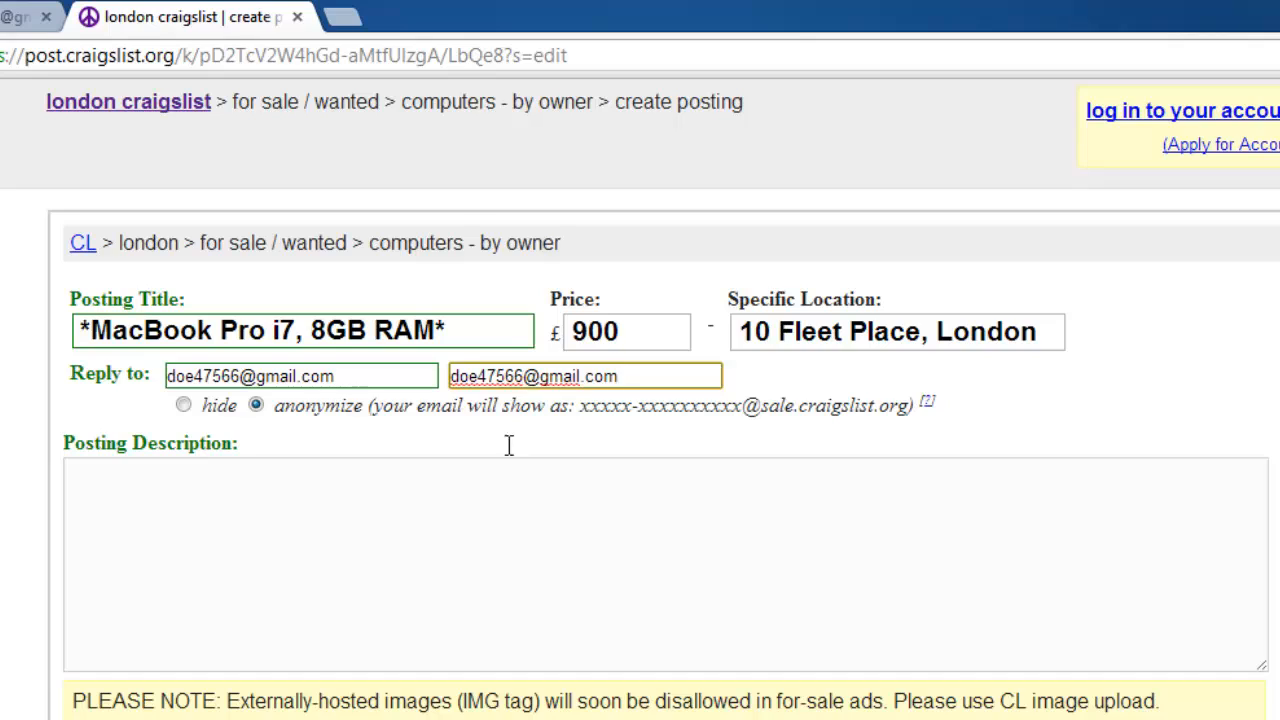
# - Describe the 15" MacBook Pro's condition with box and all manuals included
pyautogui.write('15"')
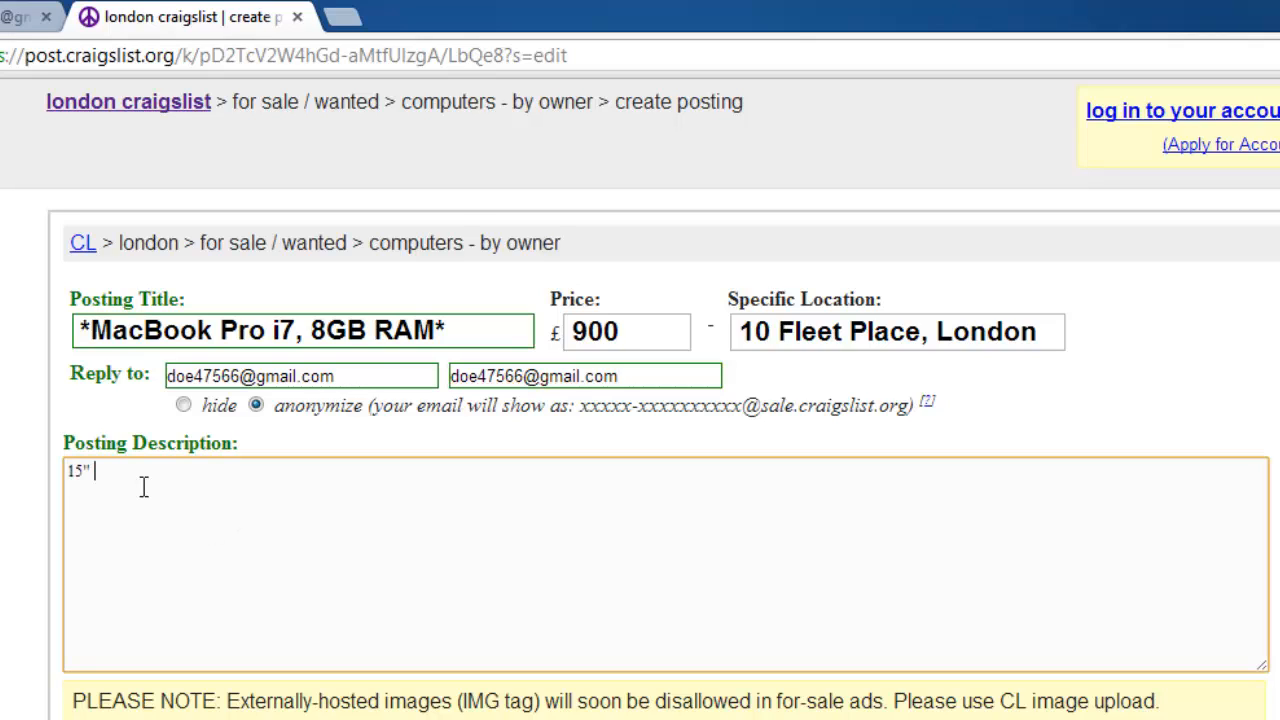
pyautogui.write('MacBook Pro second hand, in good')
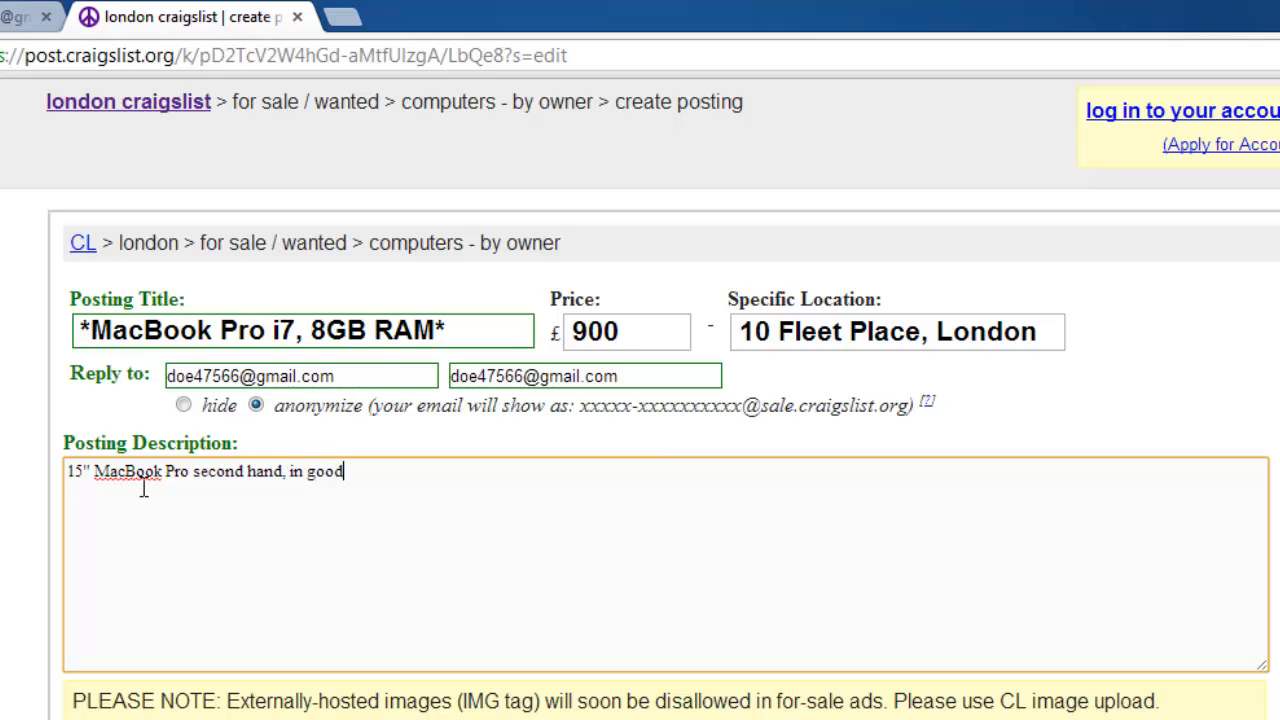
pyautogui.write('condition with box and all manuals')
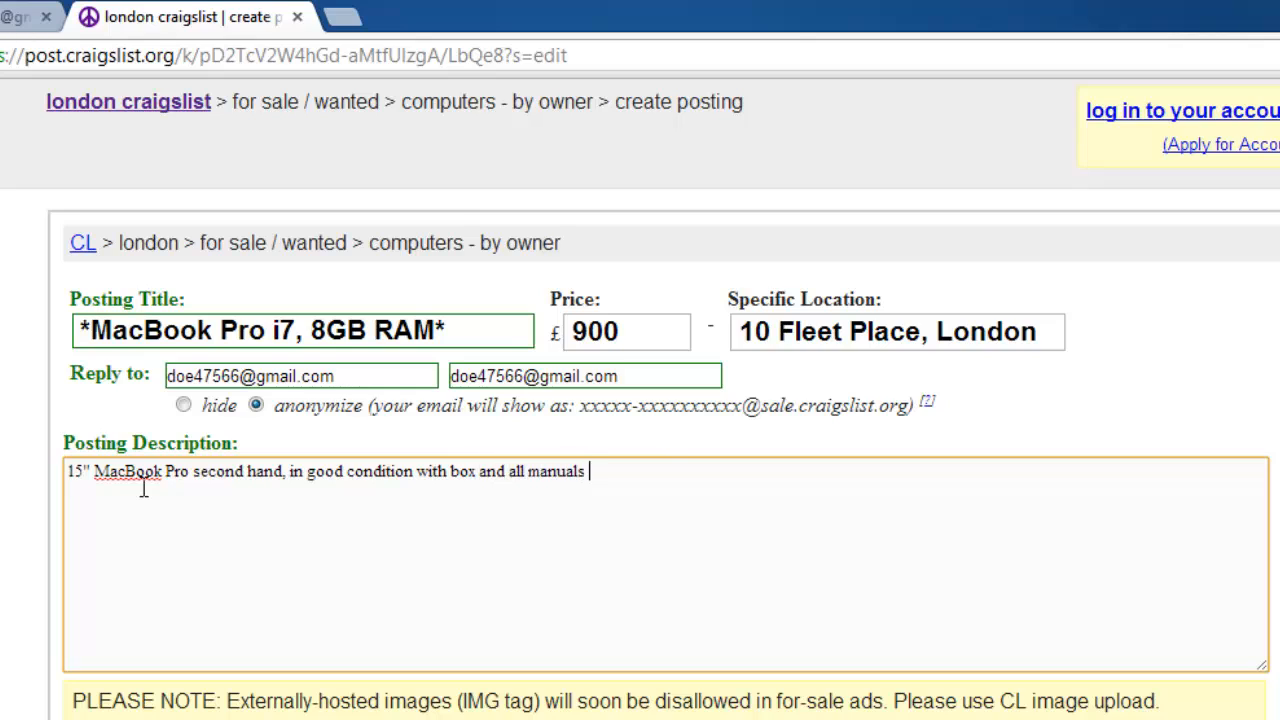
pyautogui.write('included.')
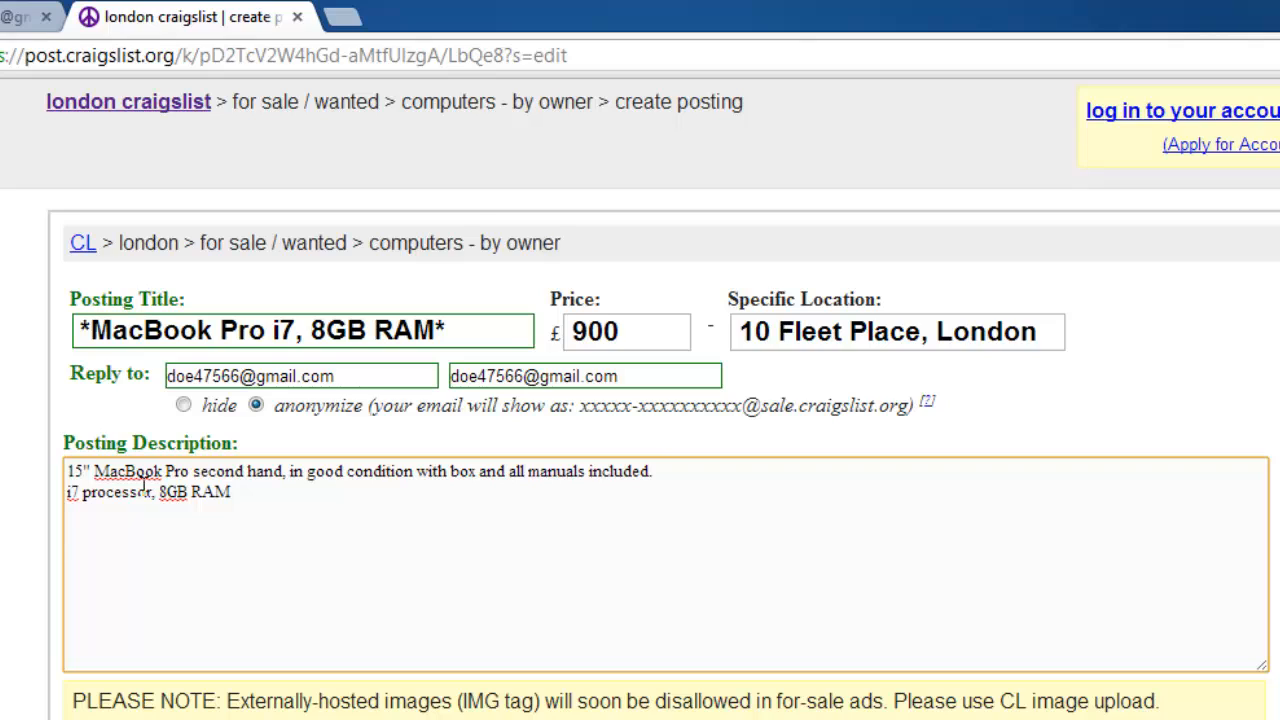
# - Add 'Original retail price is £1,400. Get it now for only £900.' and continue to images
pyautogui.write('Original')
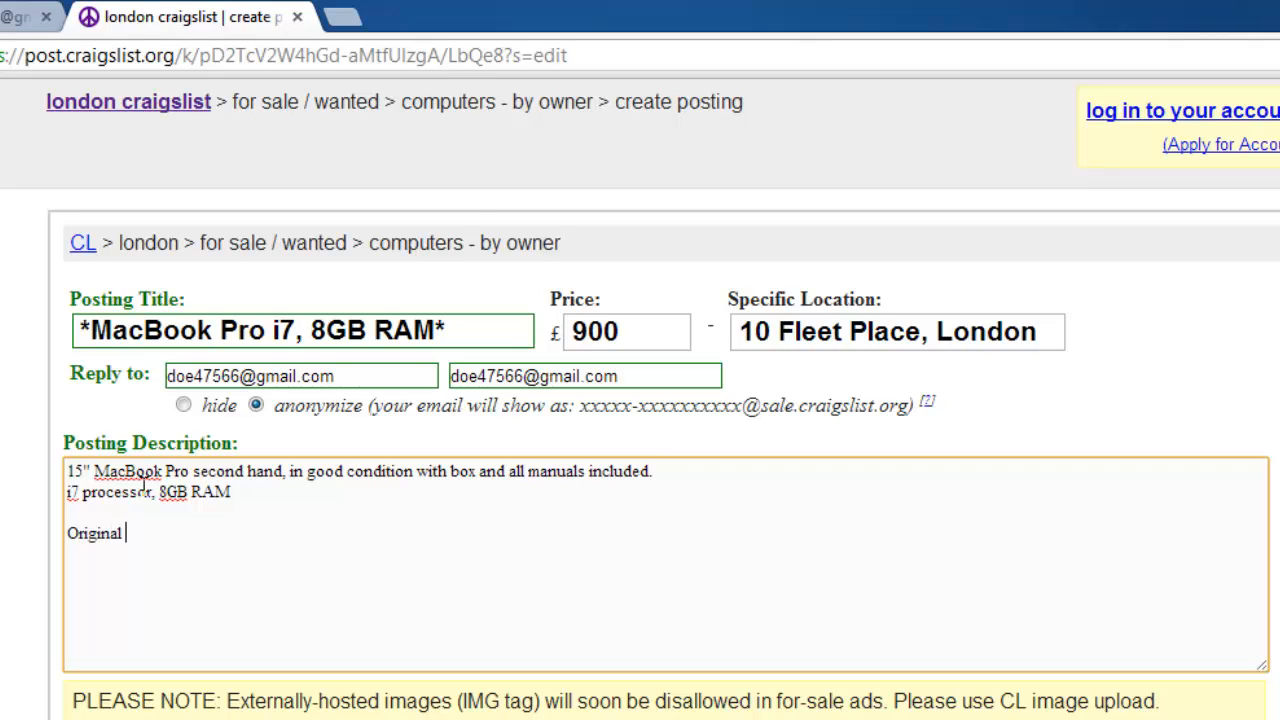
pyautogui.write('retail price is £1,')
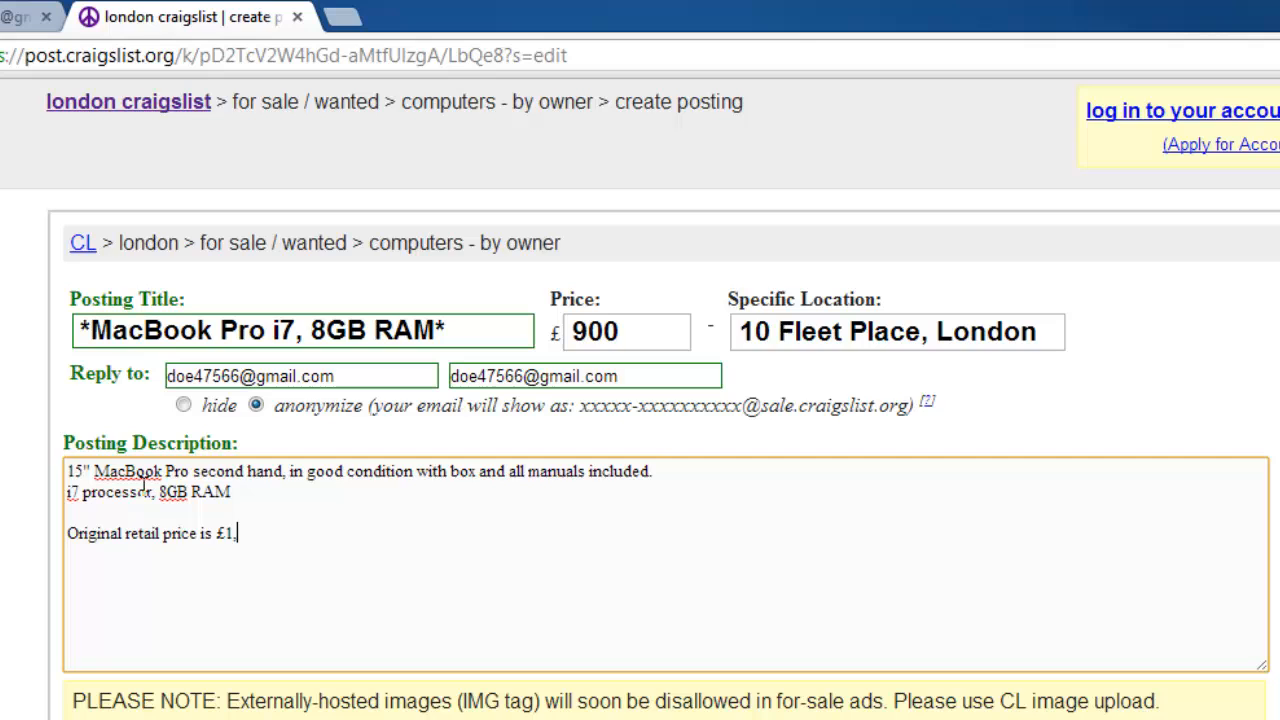
pyautogui.write('400. Get it now for only £900.')
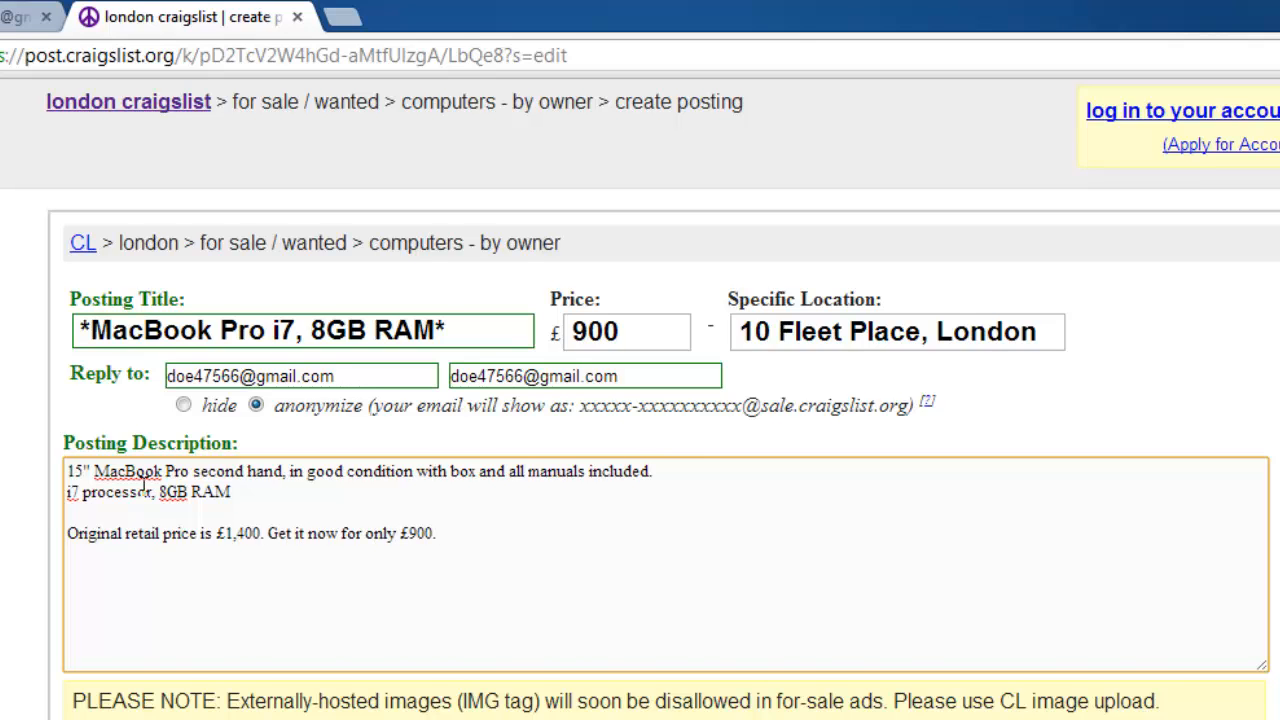
pyautogui.scroll(-3)
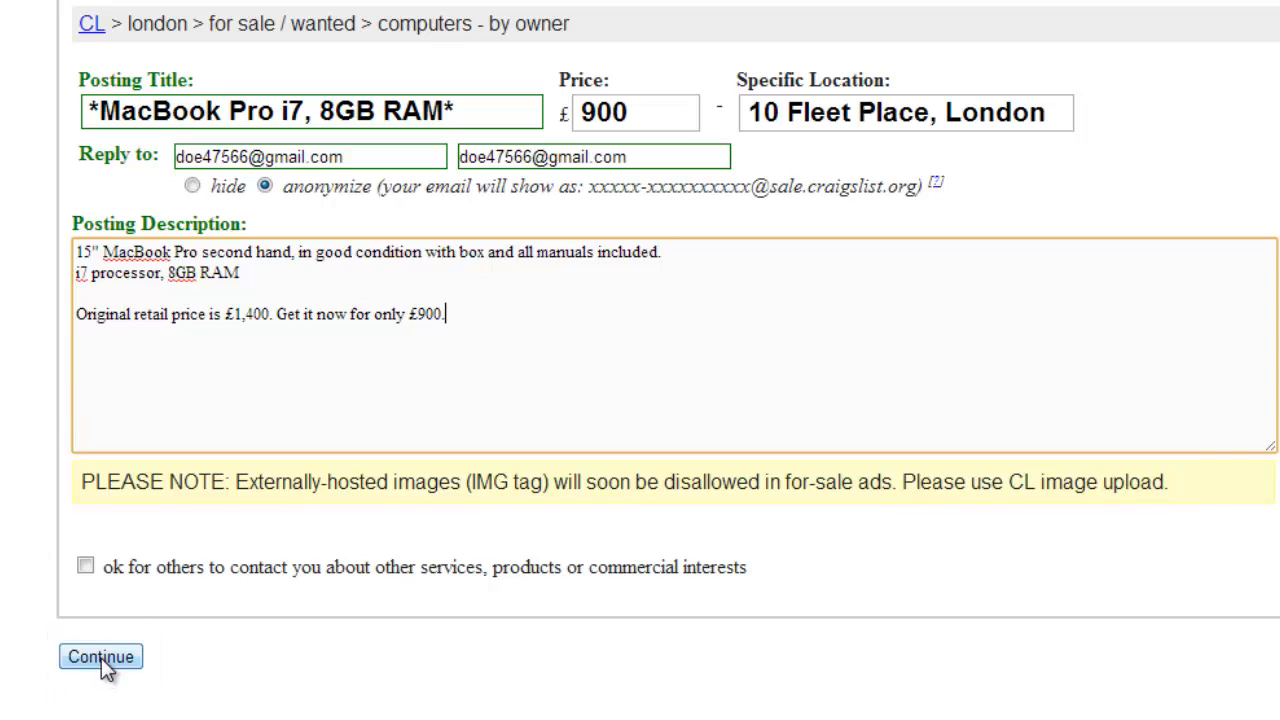
pyautogui.click(100, 656)
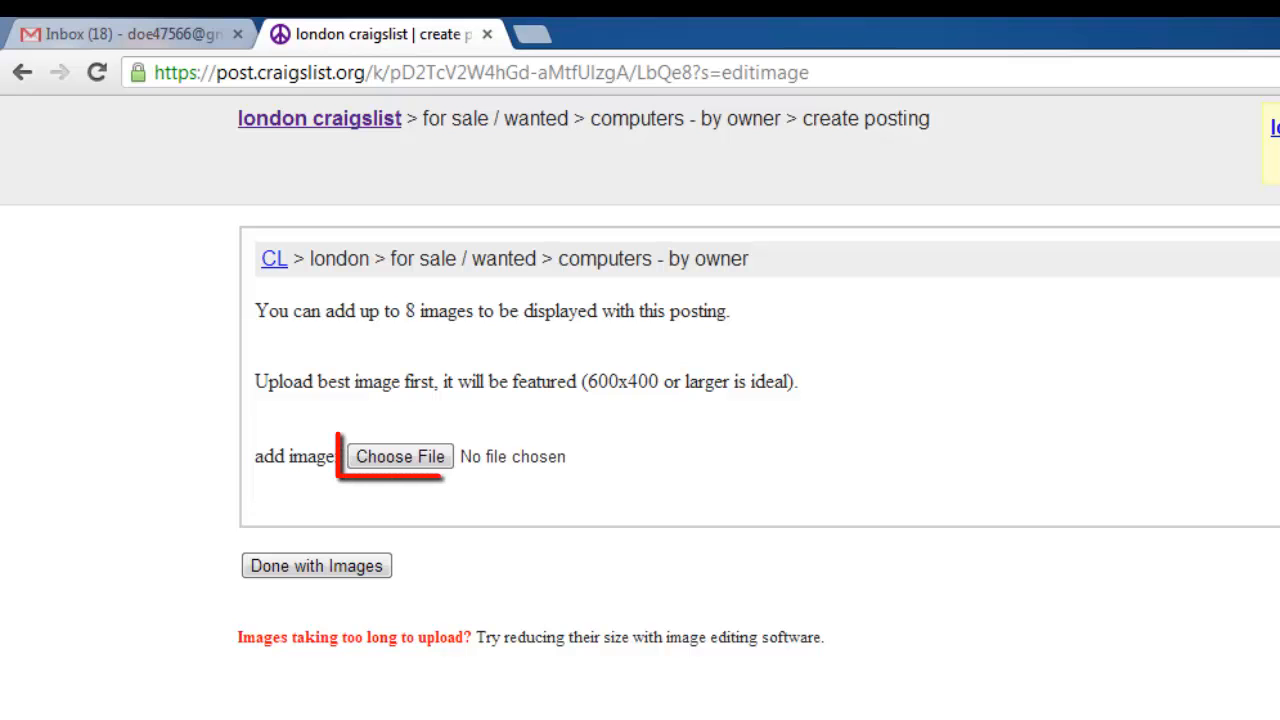
# - Upload the laptop photo, finish images, submit the previewed ad and go to the confirmation email
pyautogui.click(400, 456)
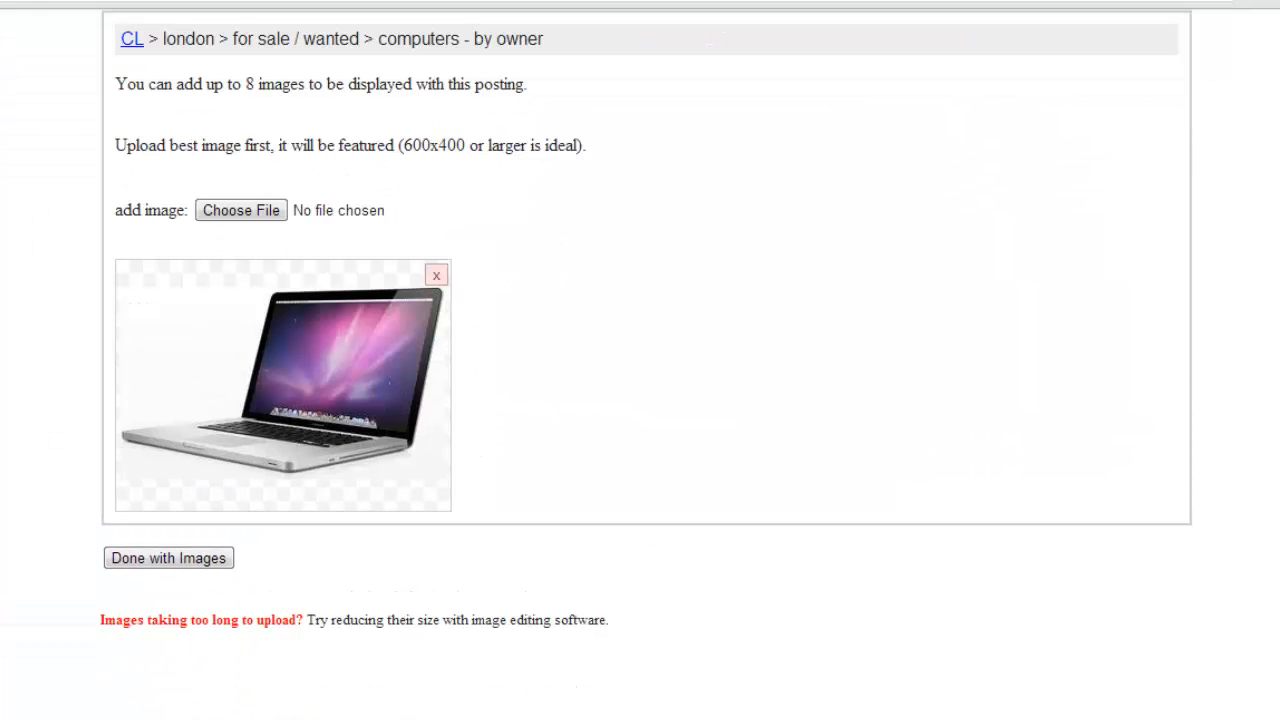
pyautogui.click(168, 558)
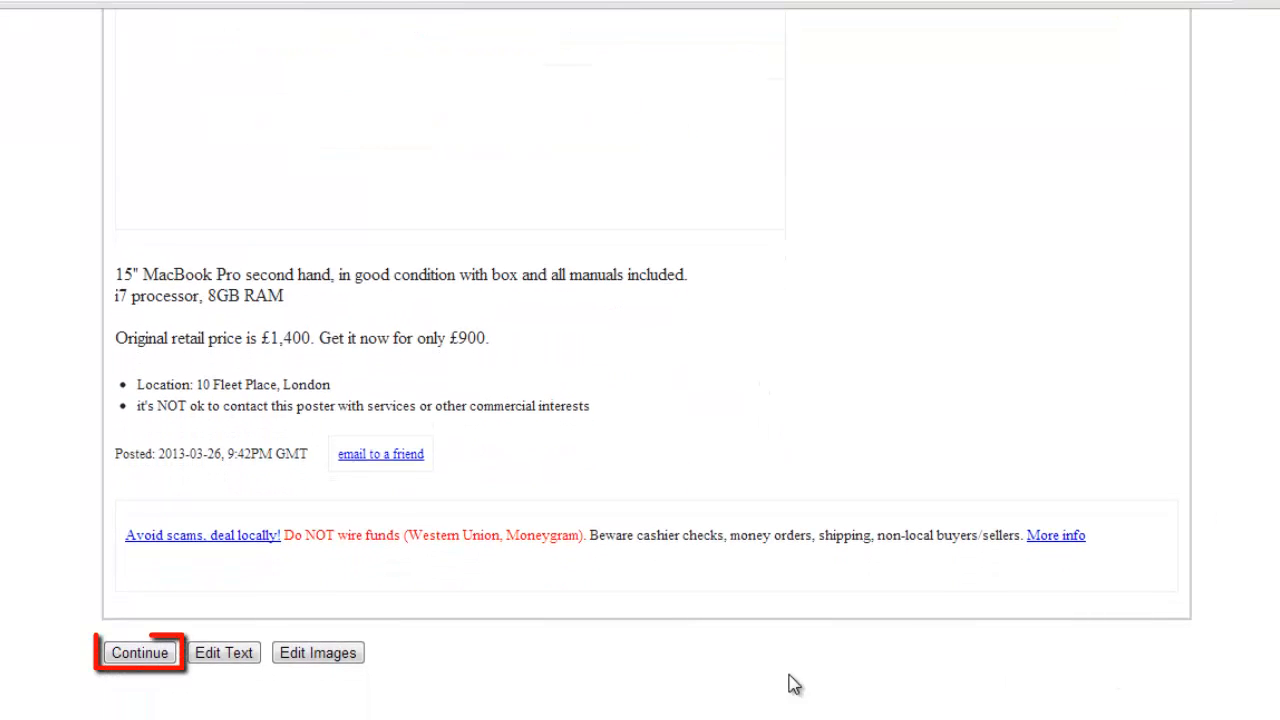
pyautogui.click(140, 652)
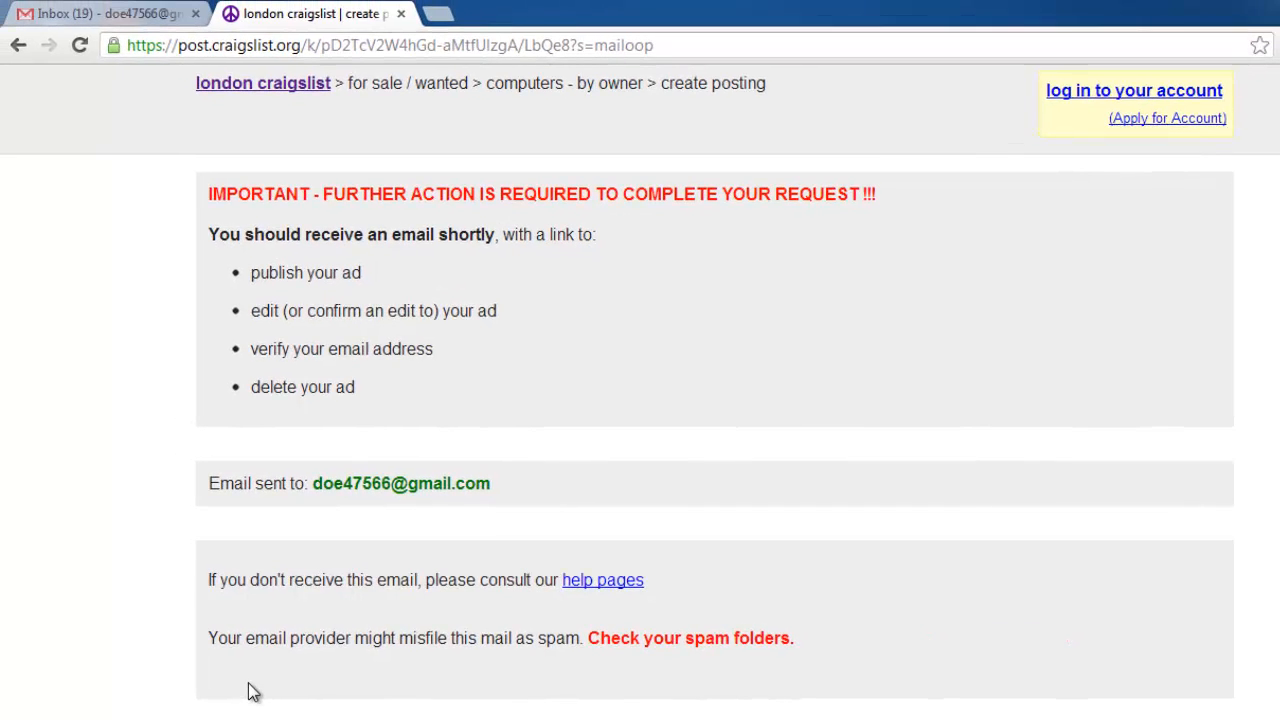
pyautogui.click(100, 12)
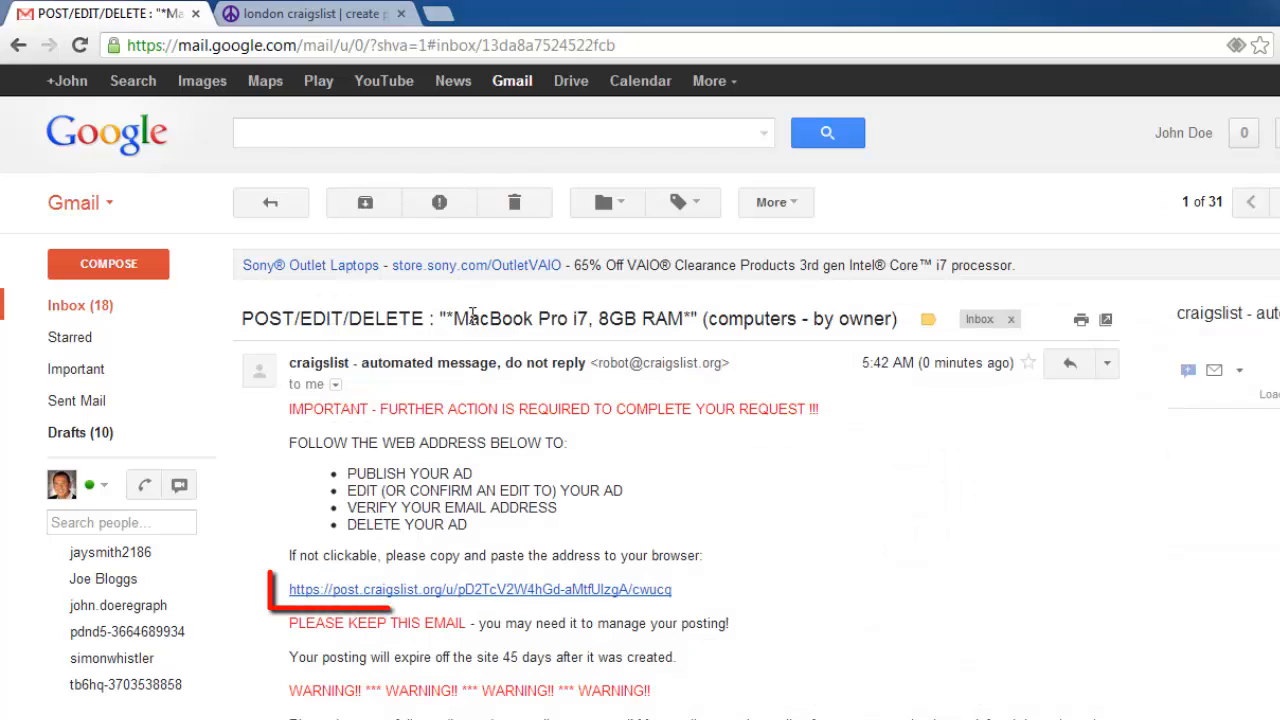
# - Follow the emailed confirmation link, accept the terms of use and view the live MacBook Pro ad
pyautogui.click(480, 588)
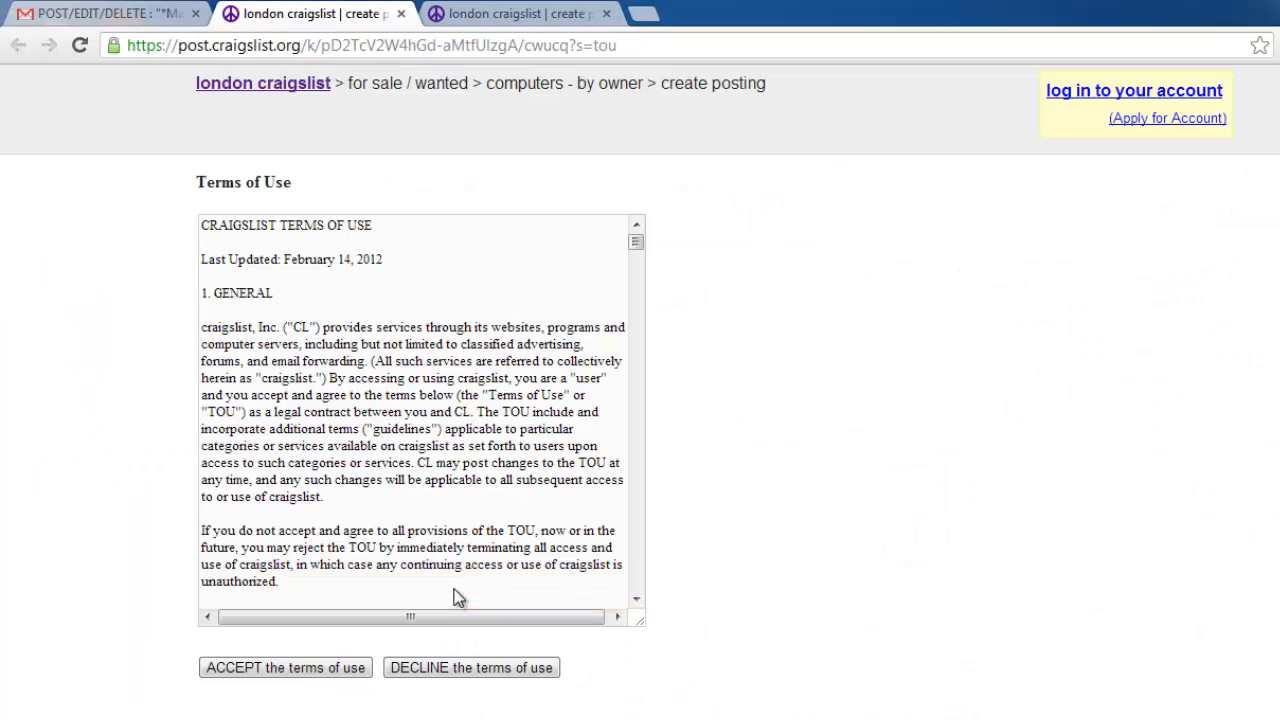
pyautogui.click(284, 668)
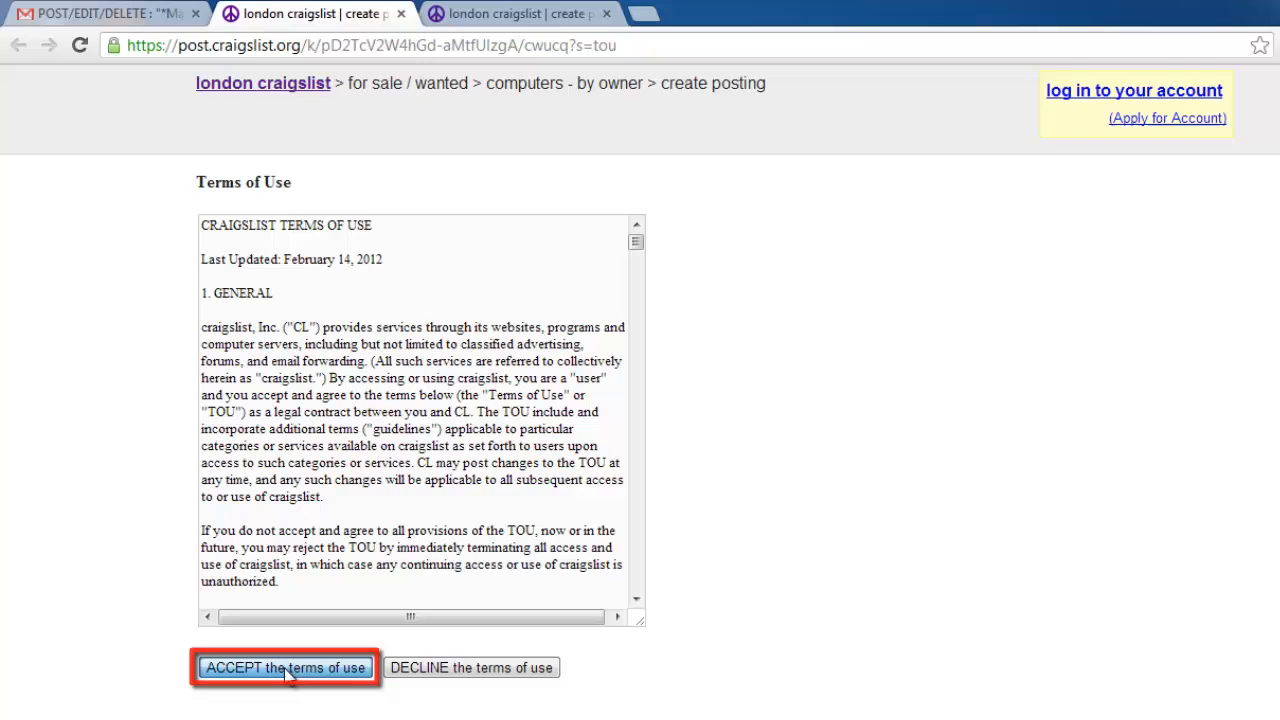
pyautogui.click(284, 668)
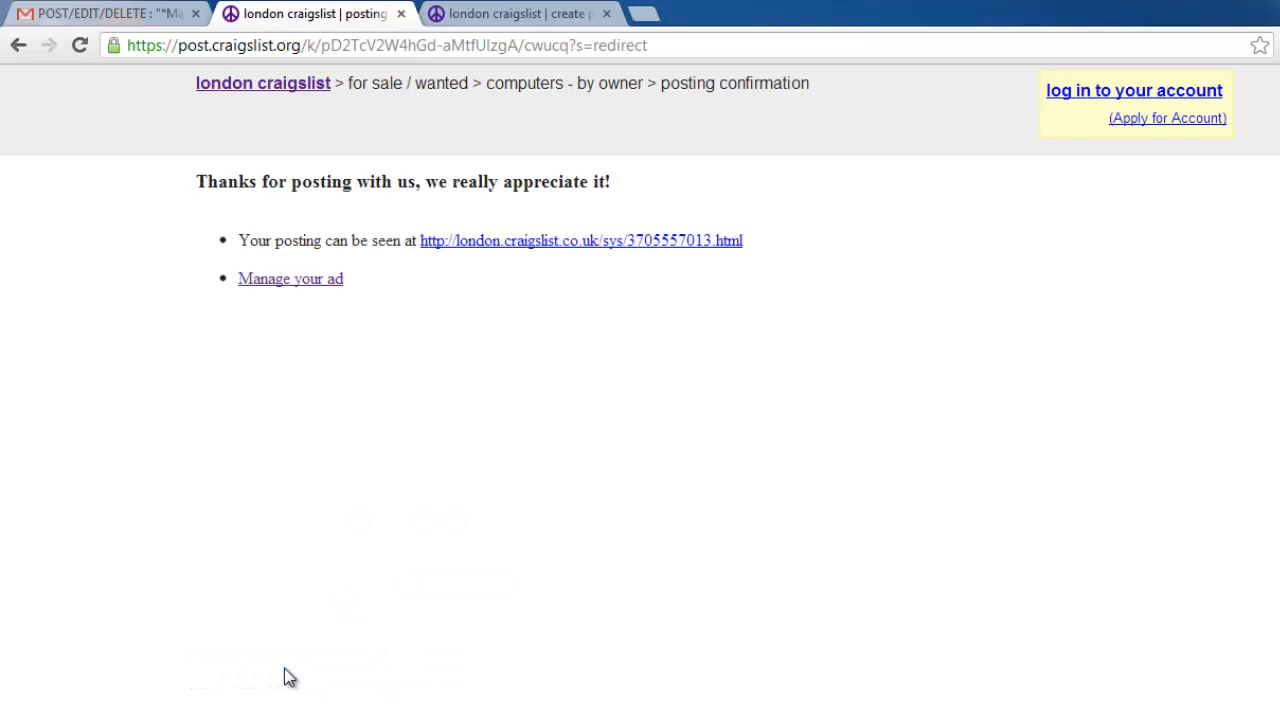
pyautogui.click(580, 240)
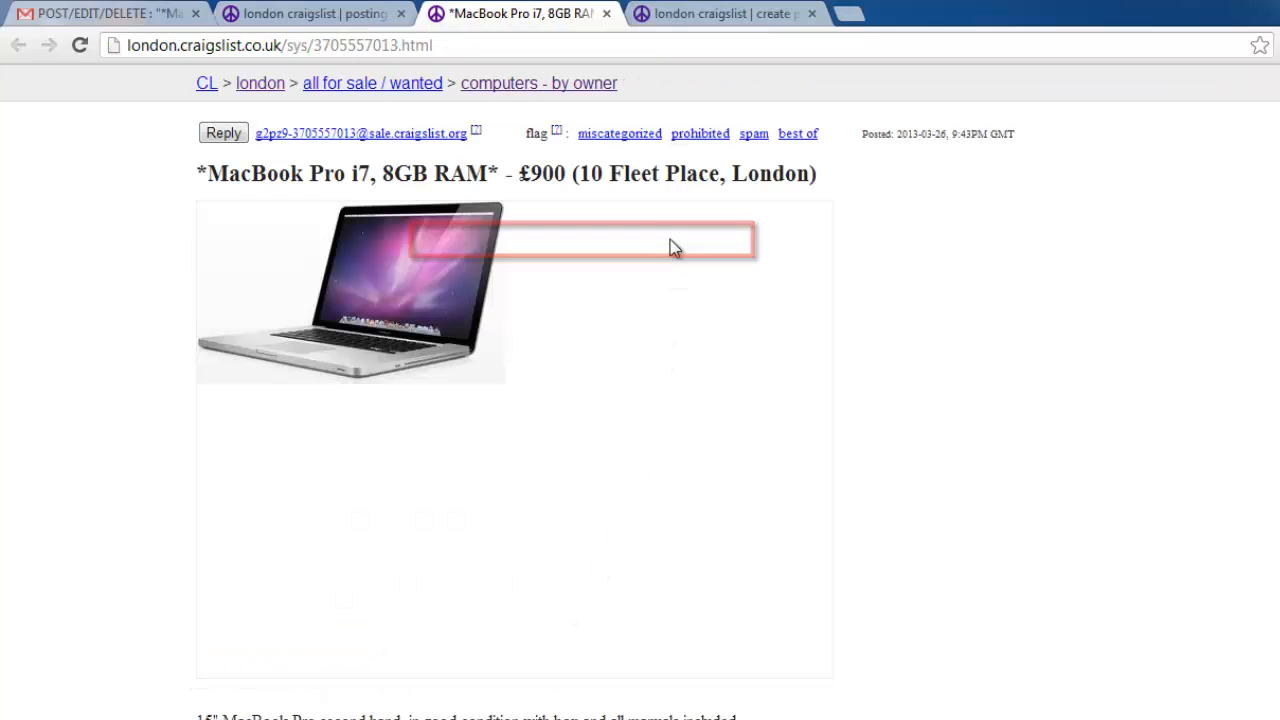